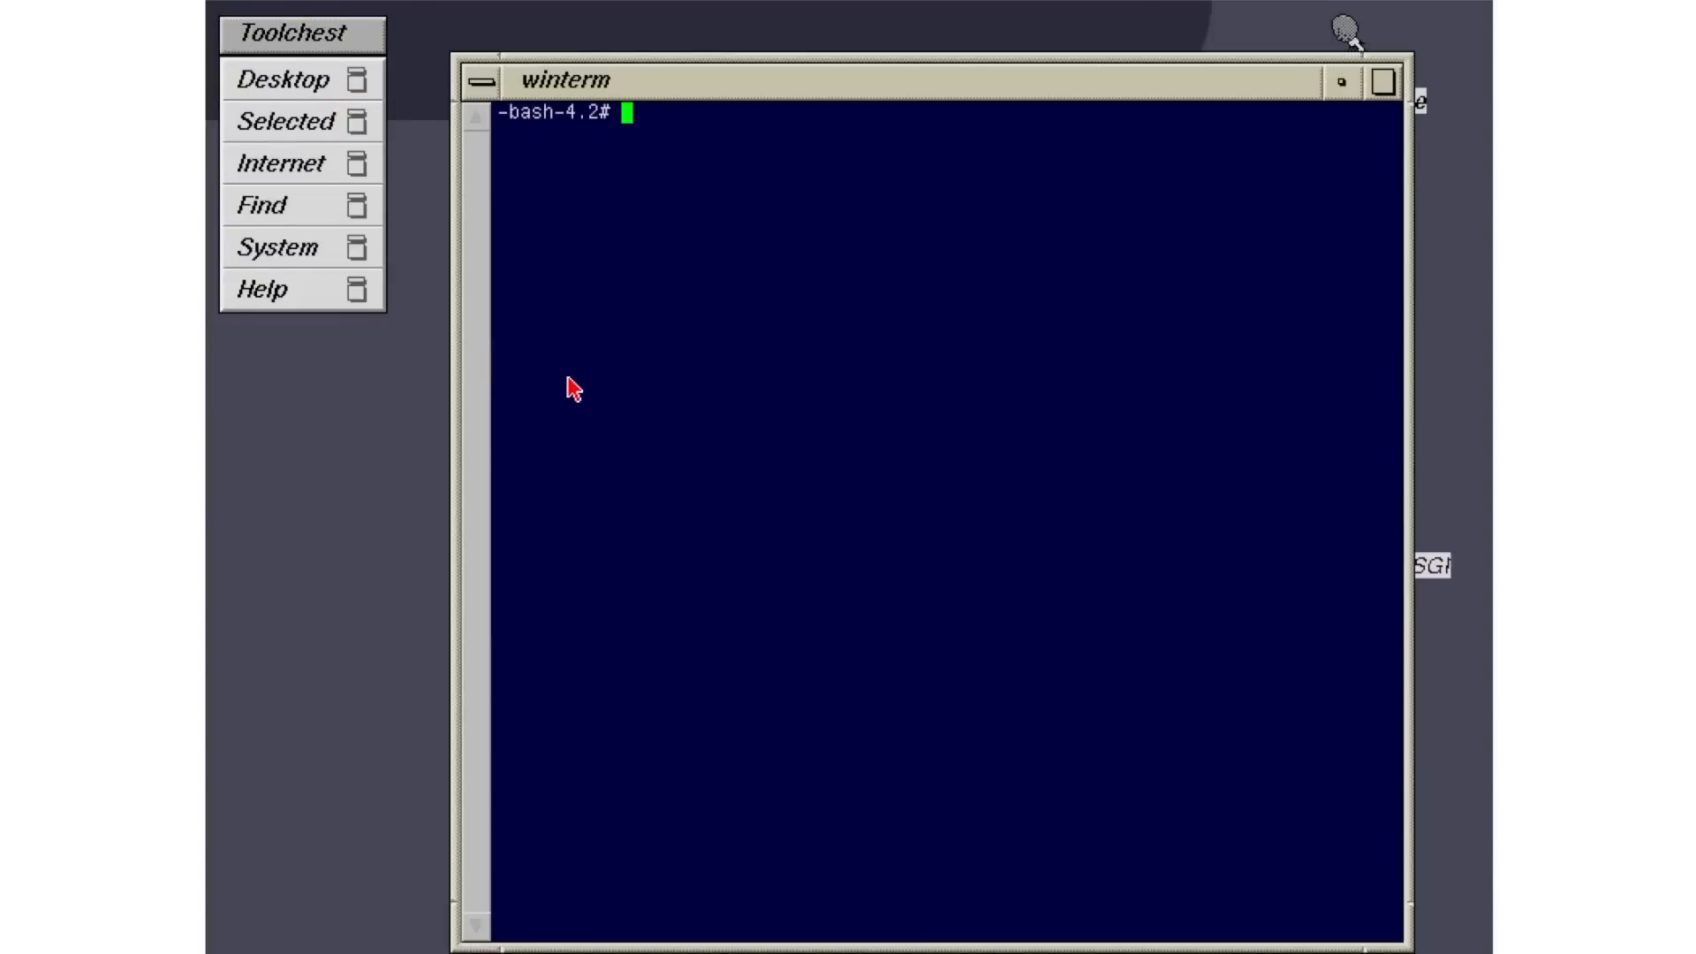
# Run date +%B at the bash prompt to print the month name December.
pyautogui.write('date +')
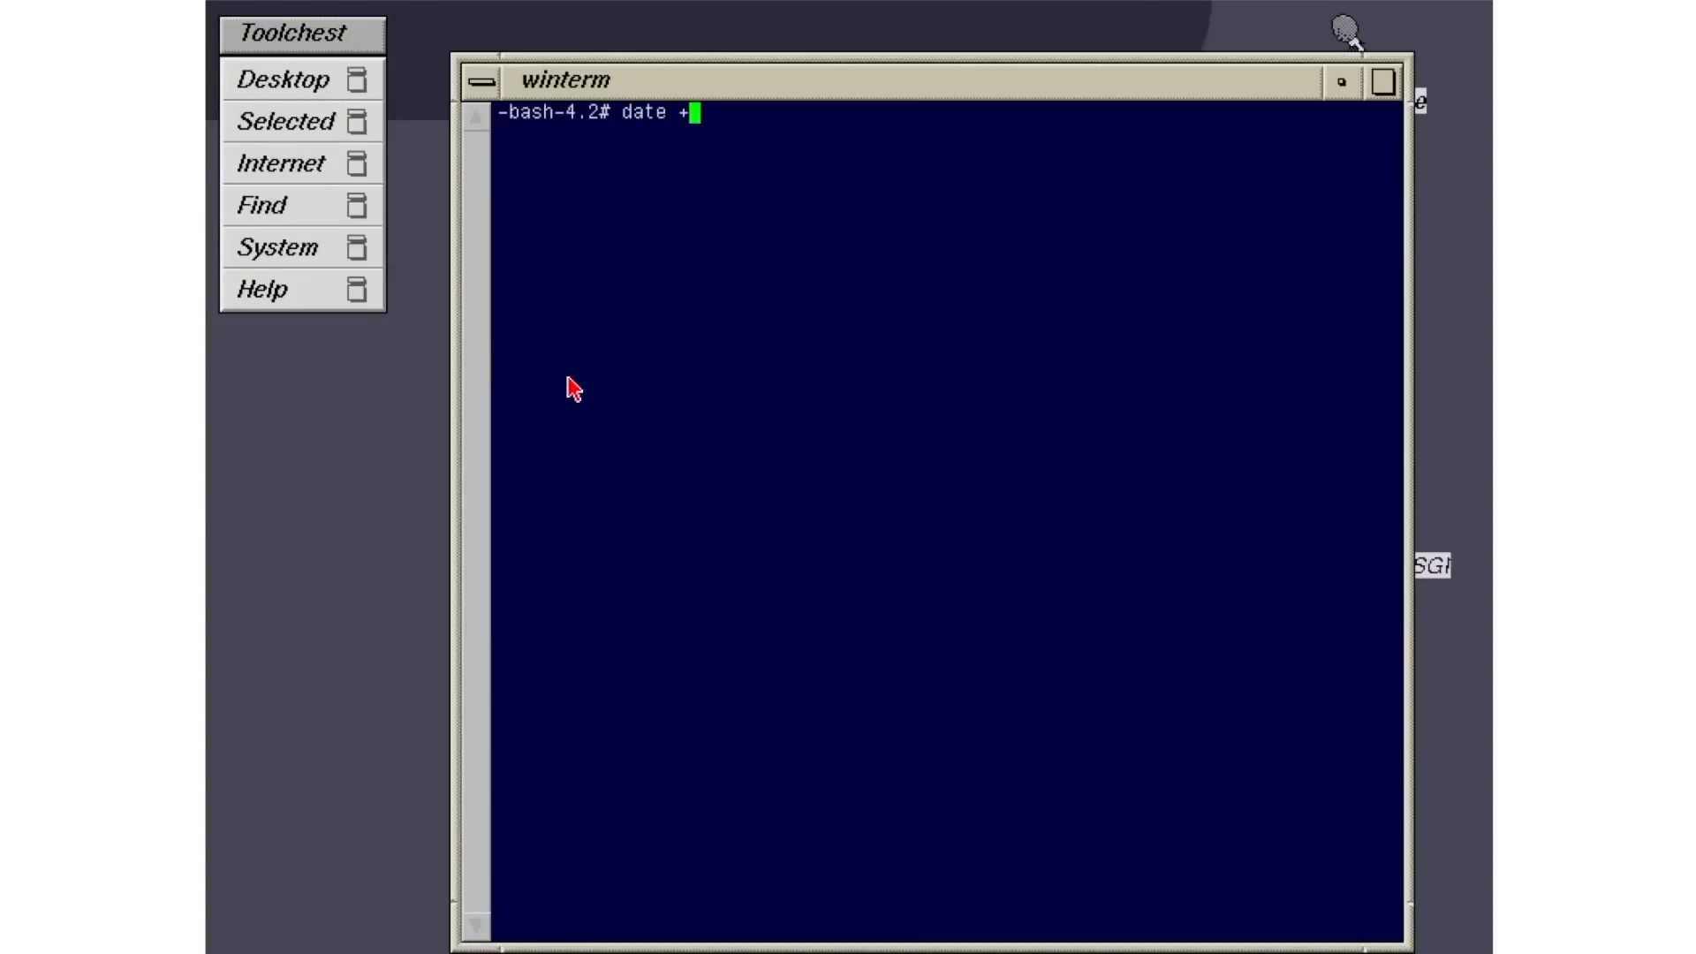
pyautogui.press('Return')
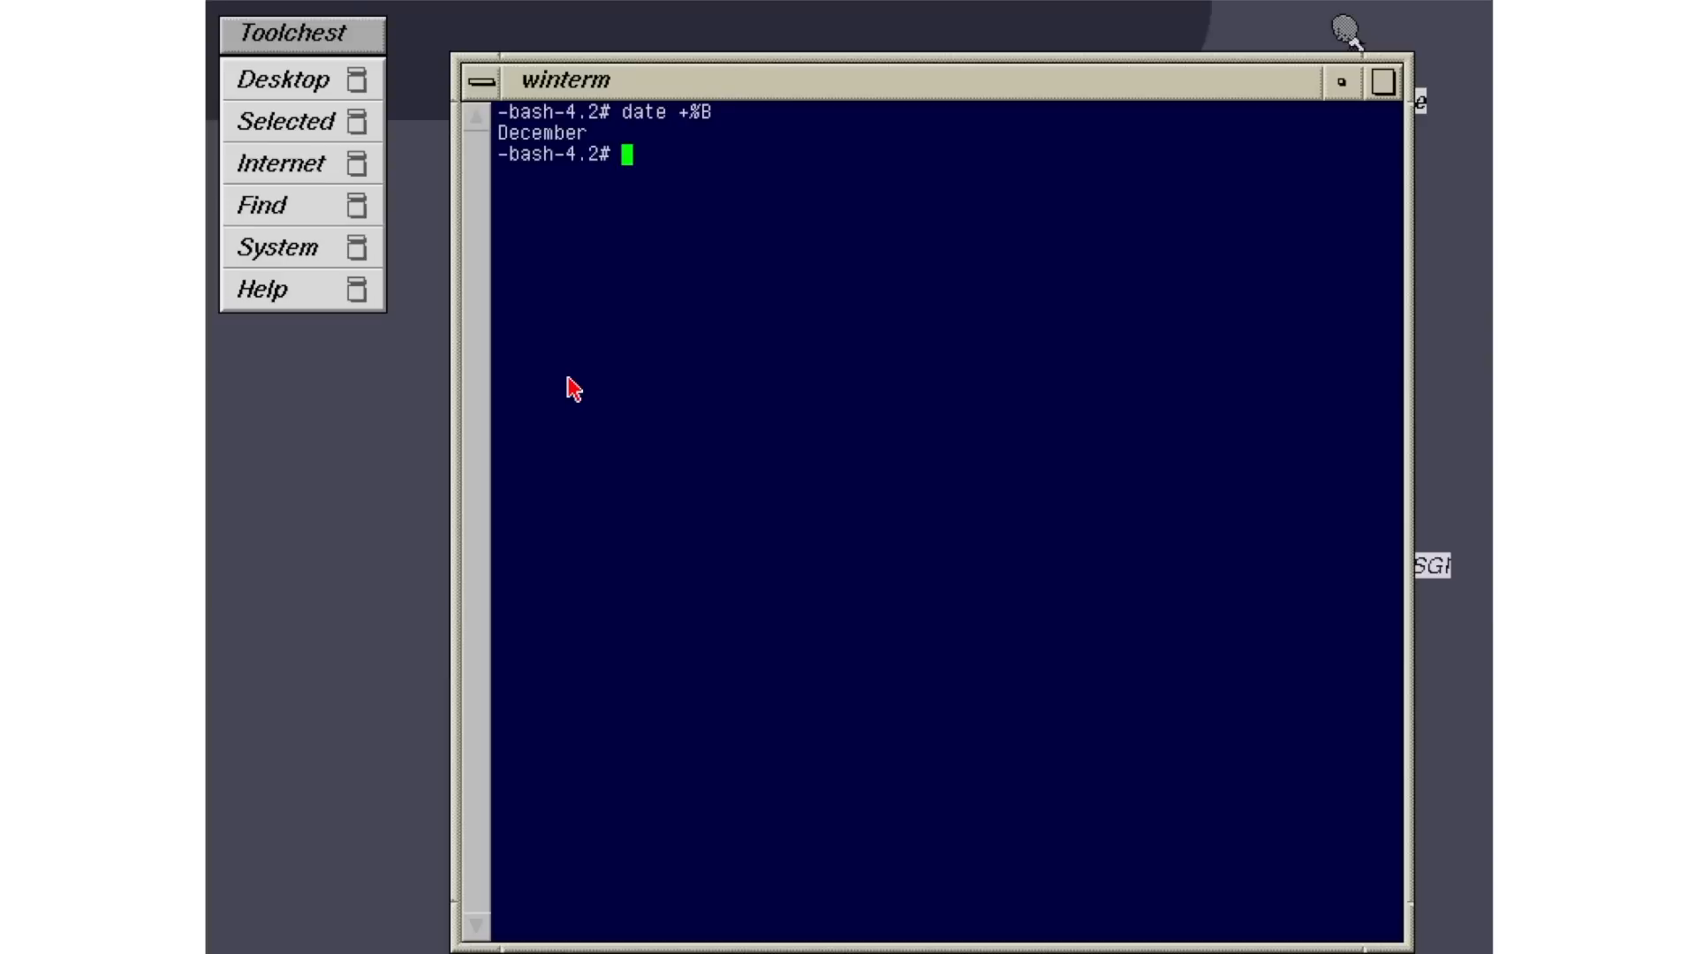